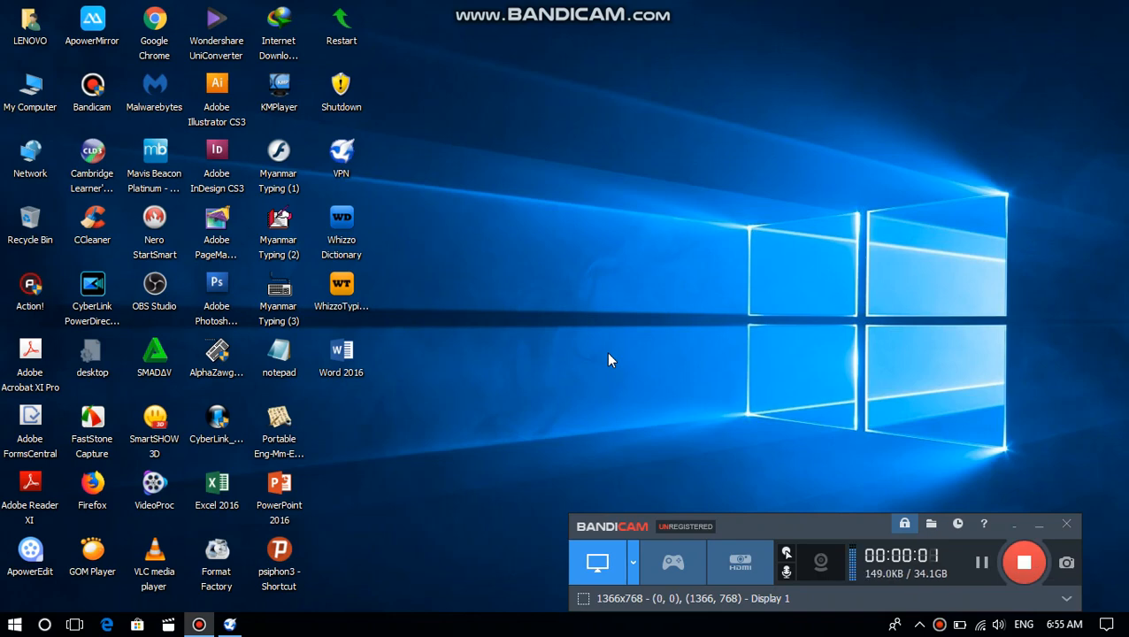
Refresh the desktop, bring up Chrome from the taskbar, and open its main menu
right_click(611, 359)
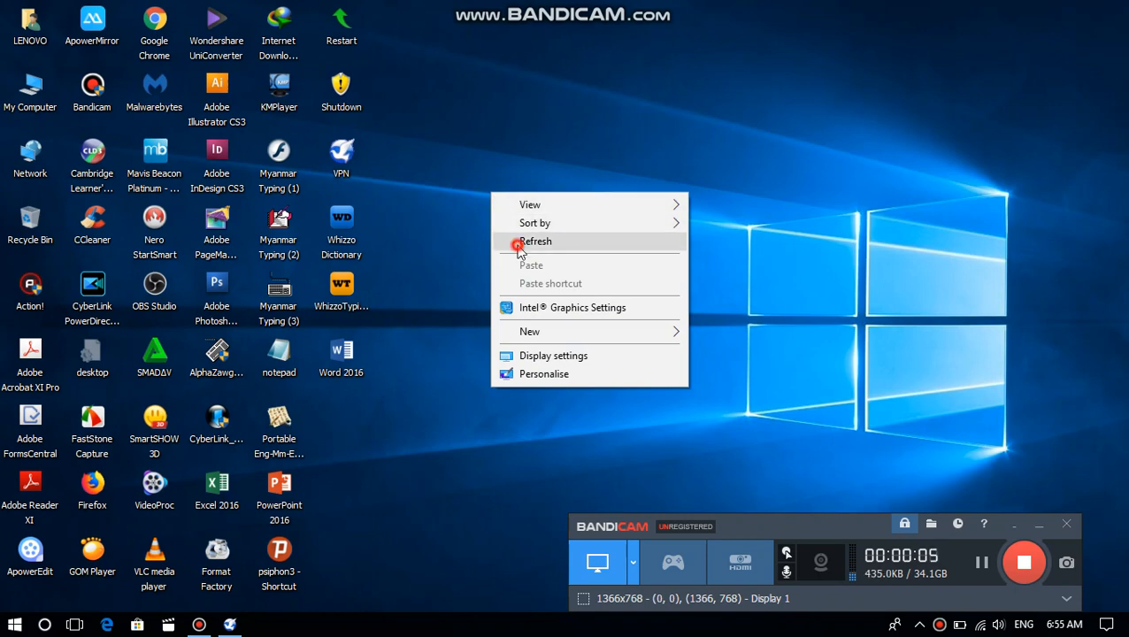
click(536, 241)
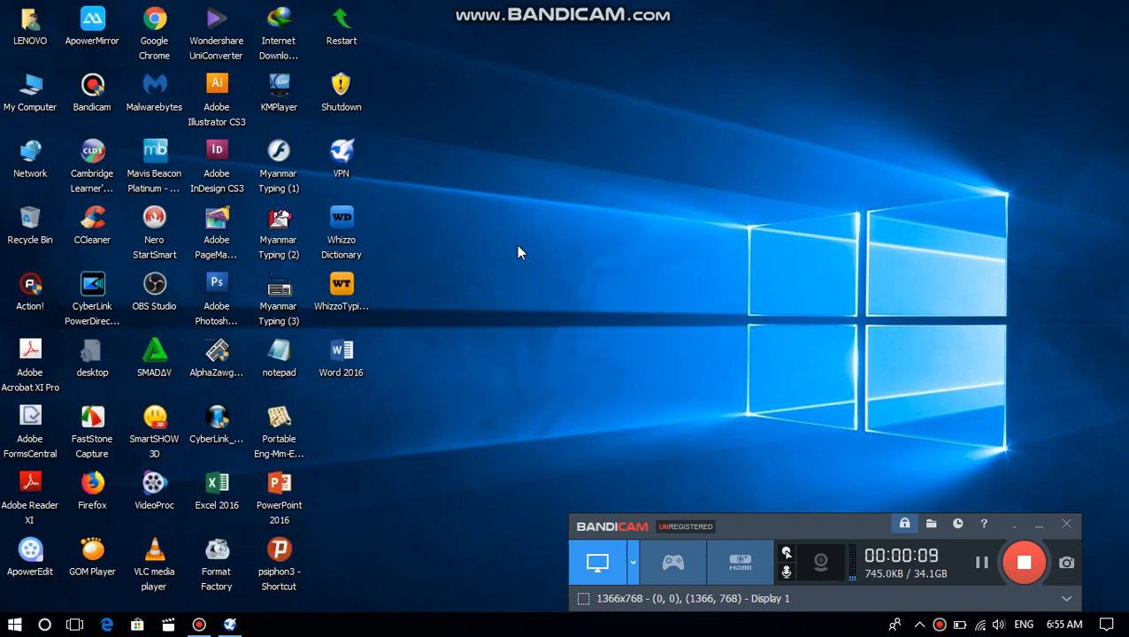
mouse_move(514, 239)
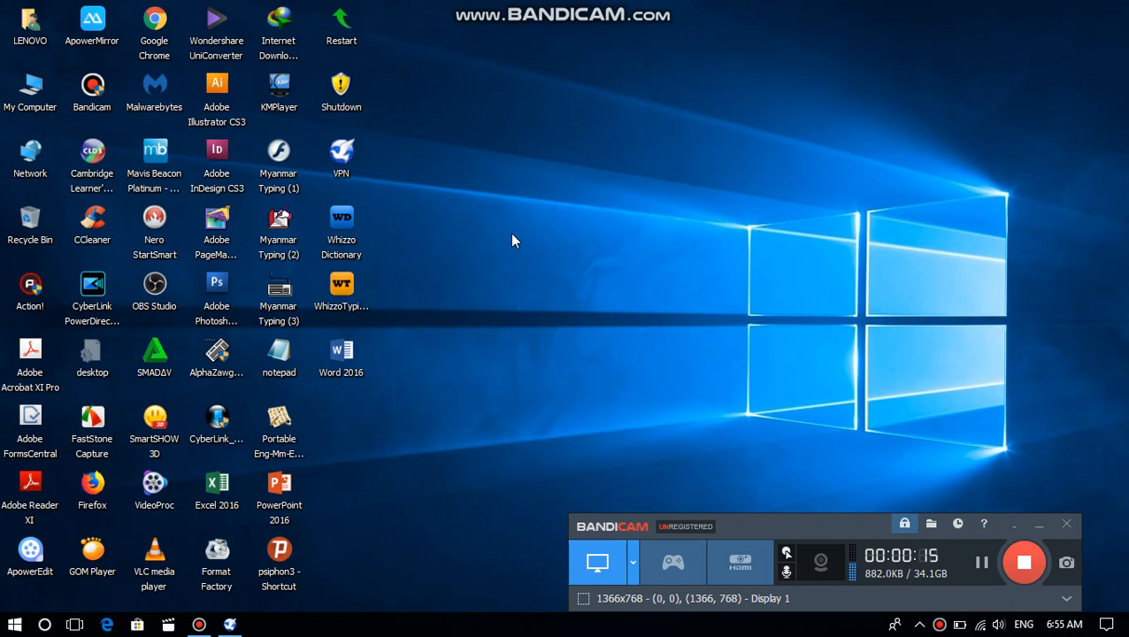
mouse_move(496, 233)
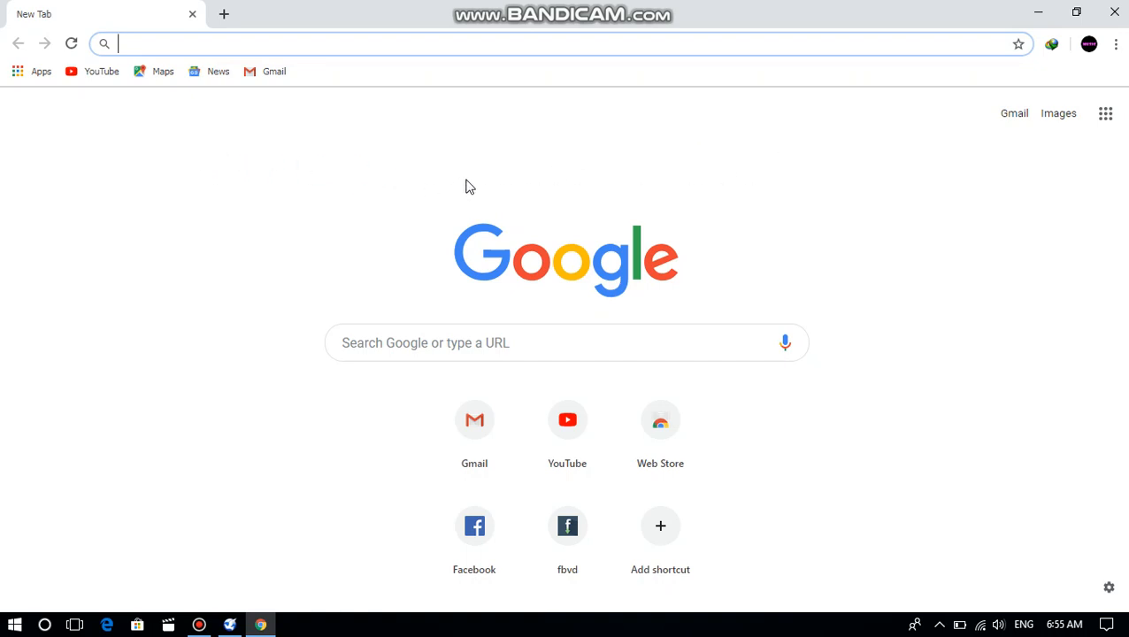
mouse_move(519, 239)
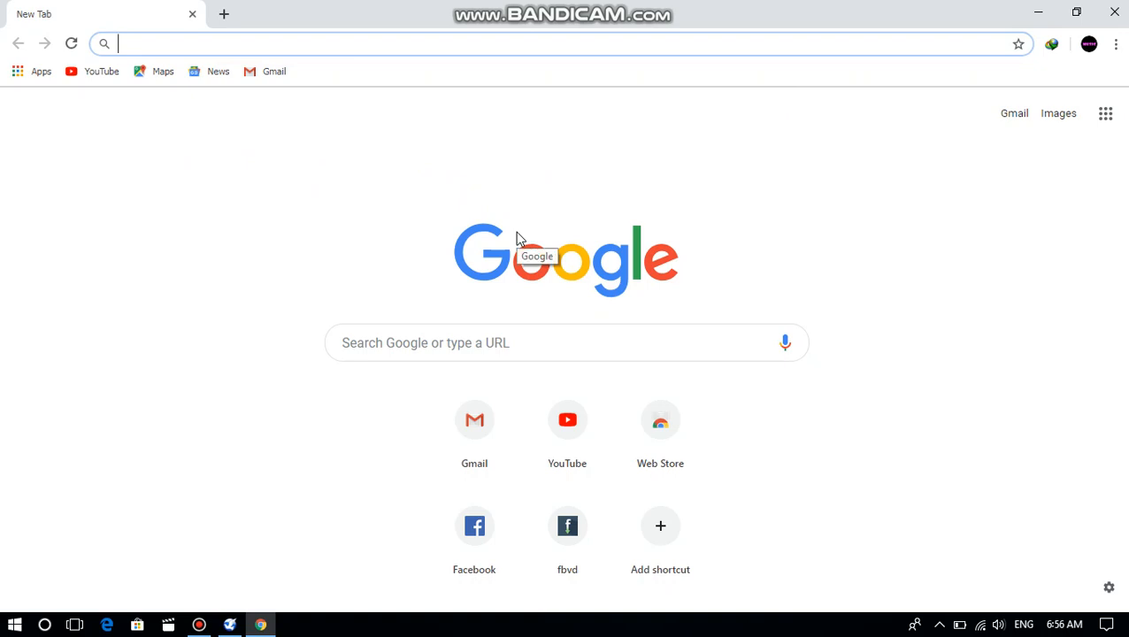
click(200, 625)
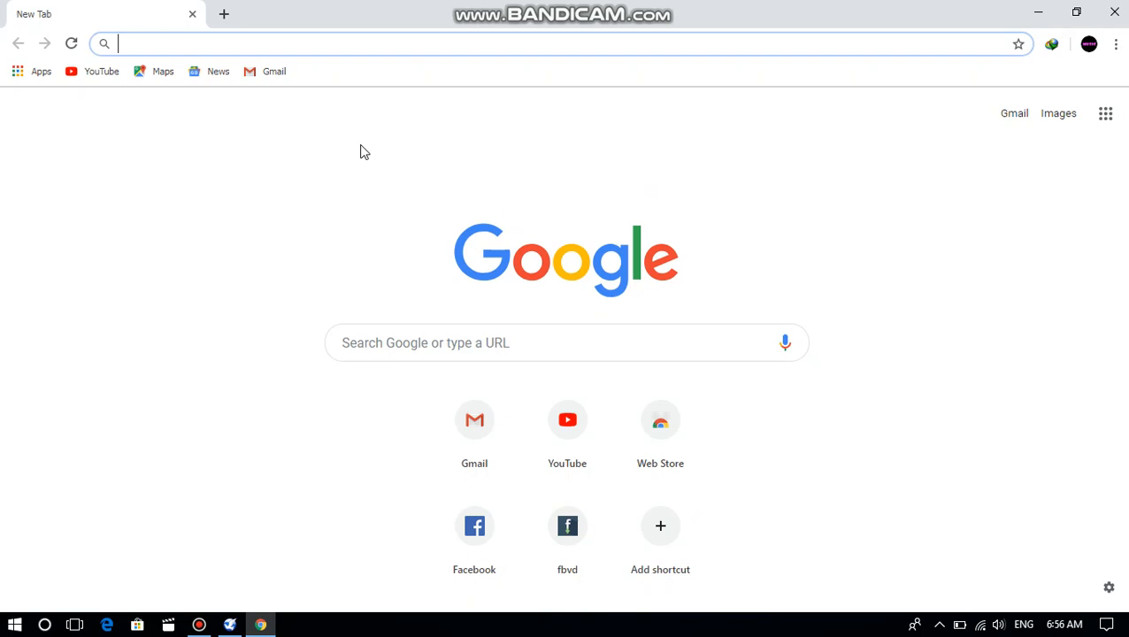
mouse_move(227, 130)
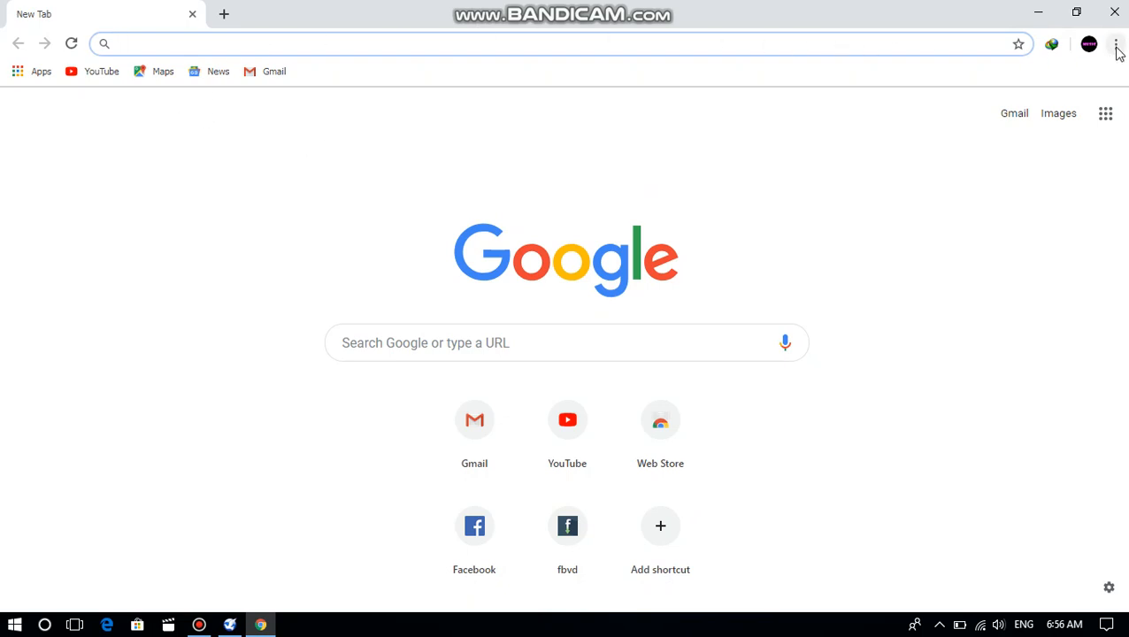
click(1120, 44)
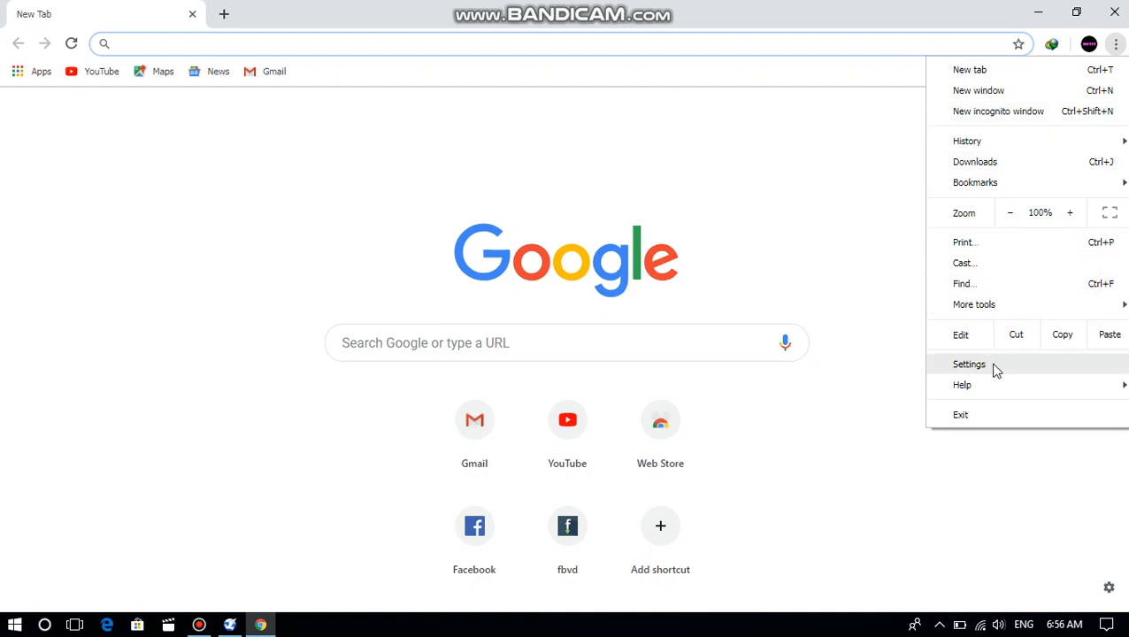
Open Chrome Settings and scroll down through the Appearance options
click(969, 364)
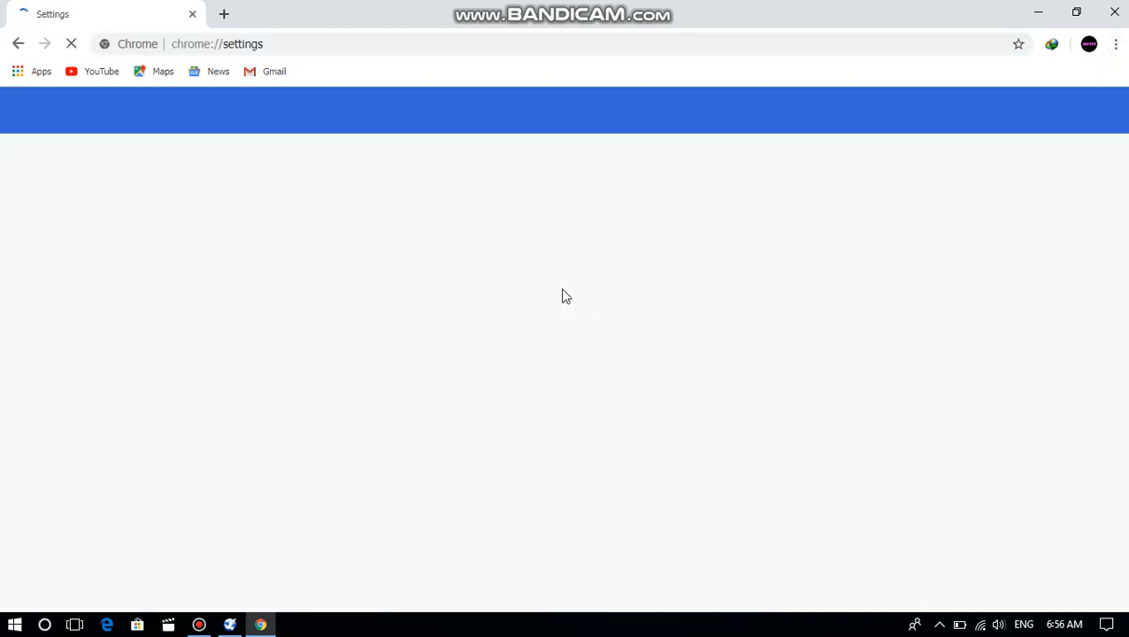
mouse_move(482, 271)
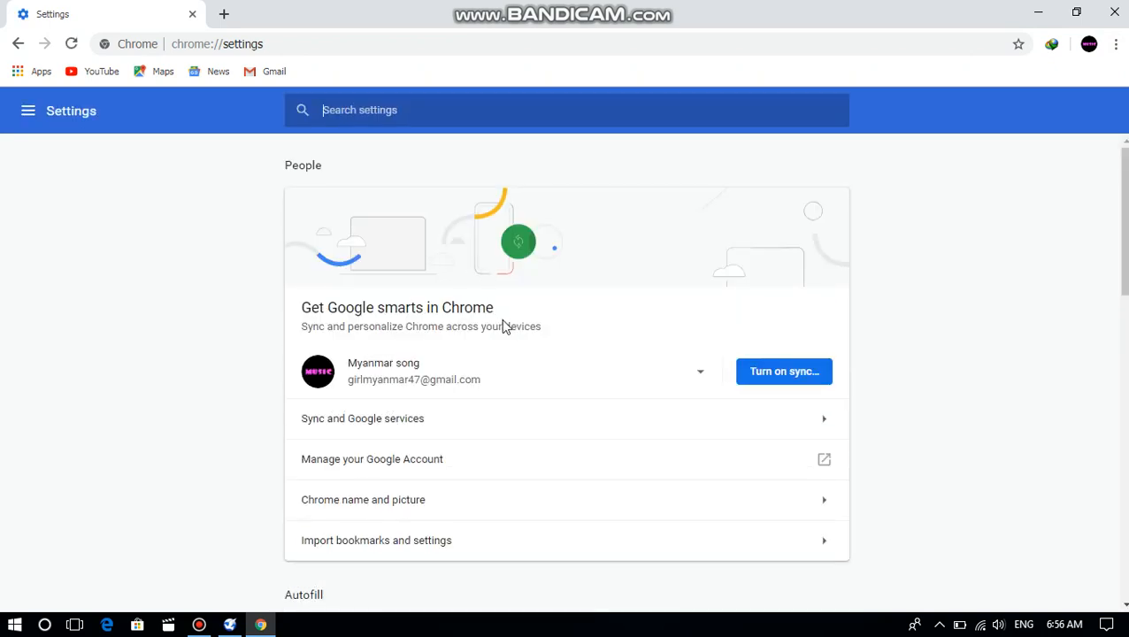
scroll(down, 3)
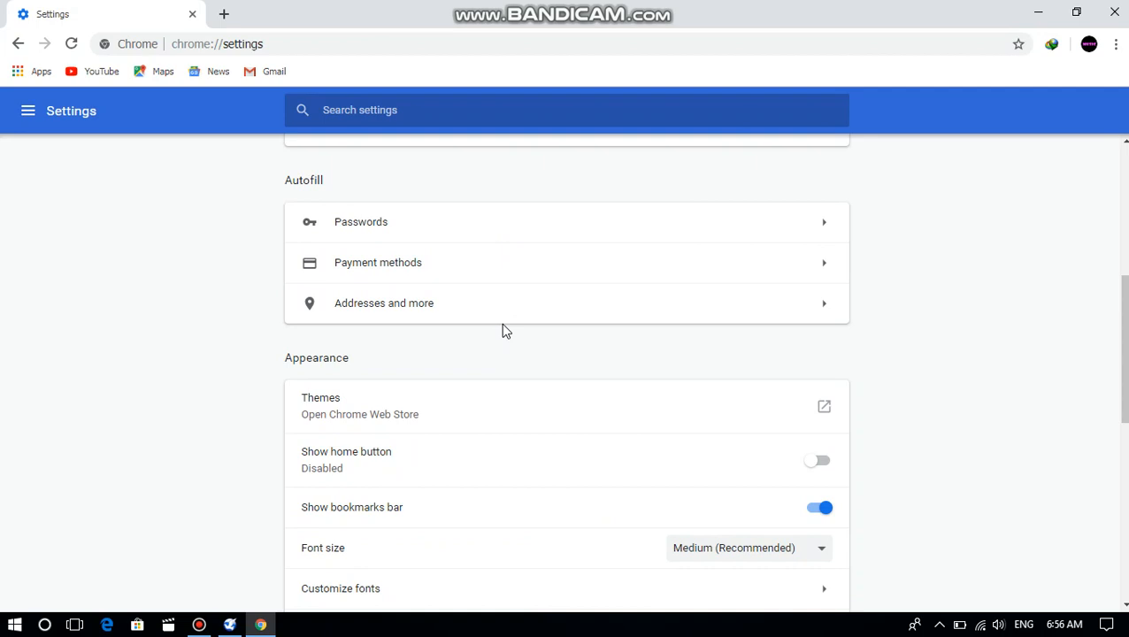
scroll(down, 3)
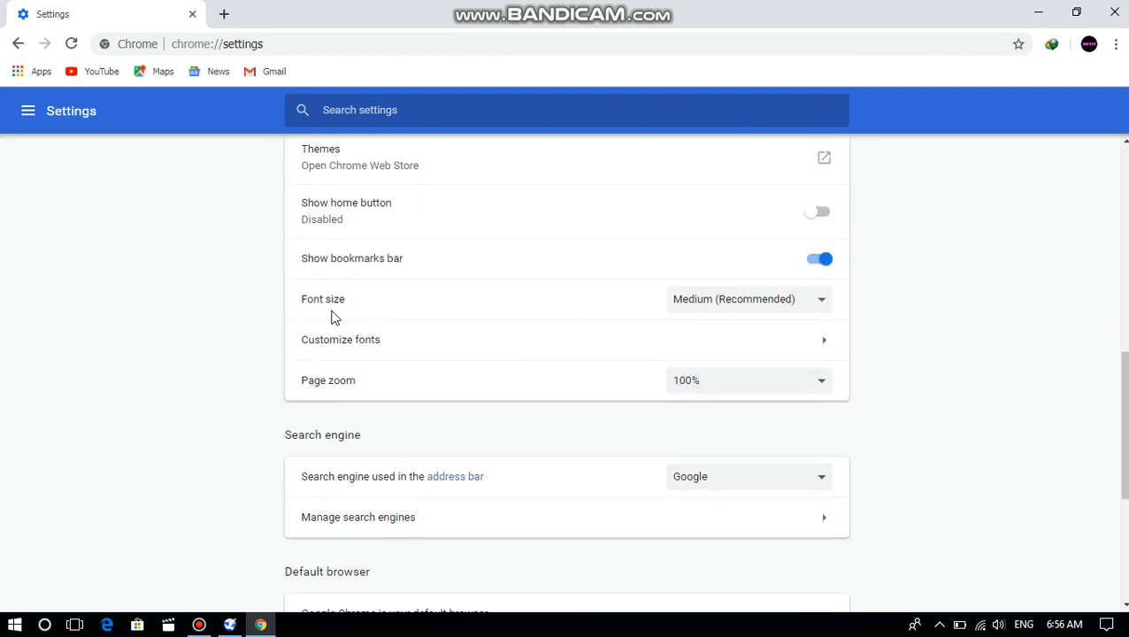
mouse_move(825, 302)
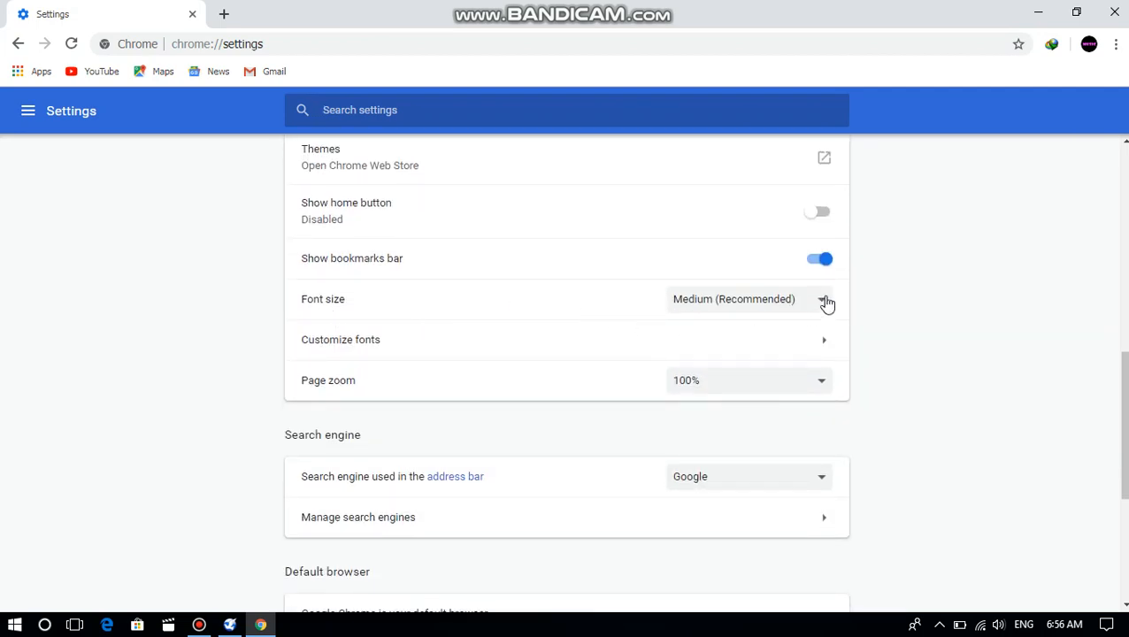
mouse_move(366, 346)
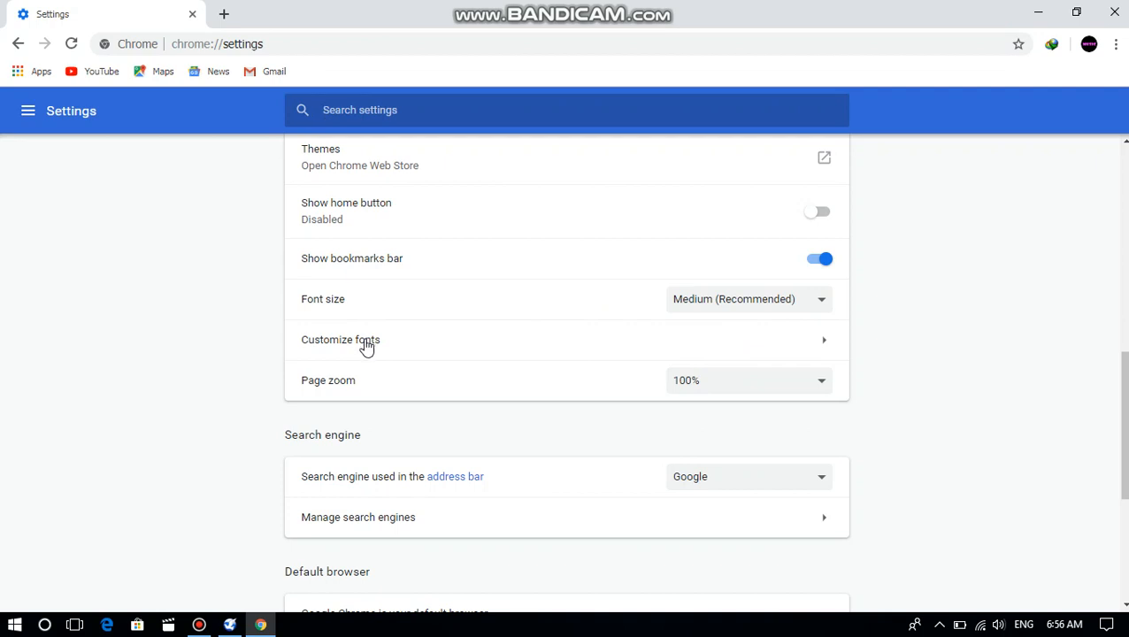
mouse_move(827, 347)
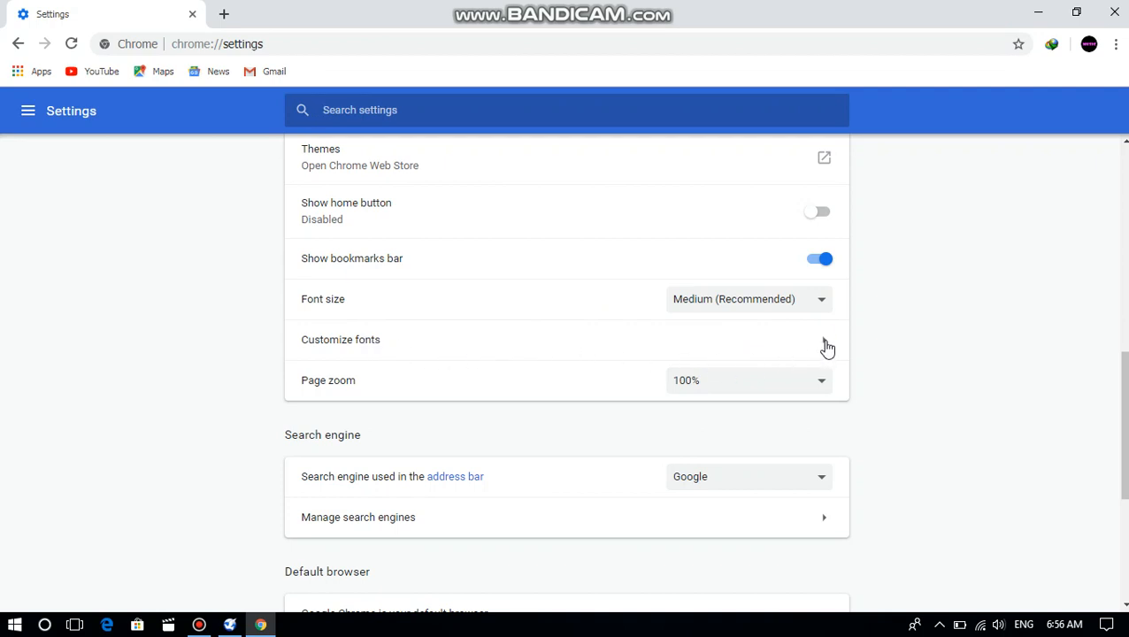
Open the Customize fonts page from the Appearance settings
click(340, 339)
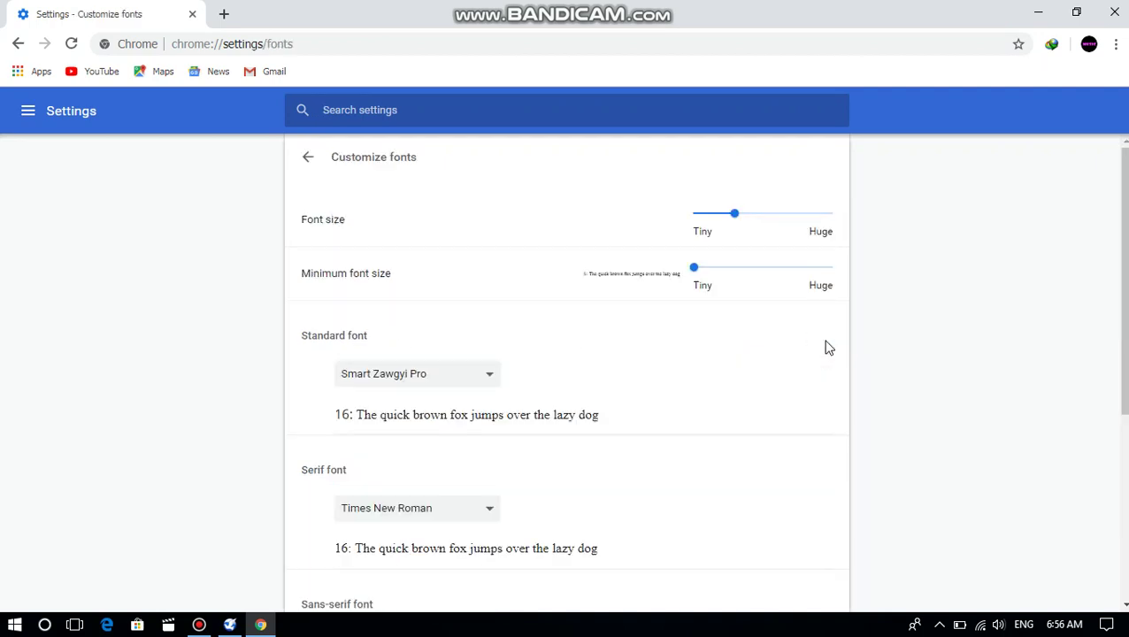
mouse_move(404, 255)
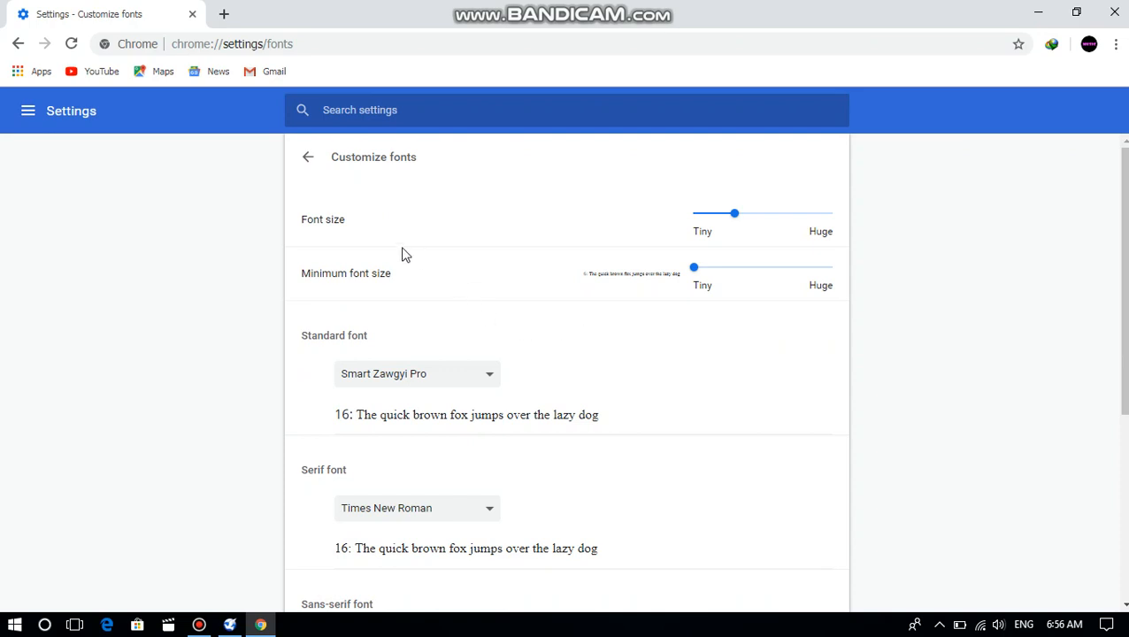
mouse_move(716, 301)
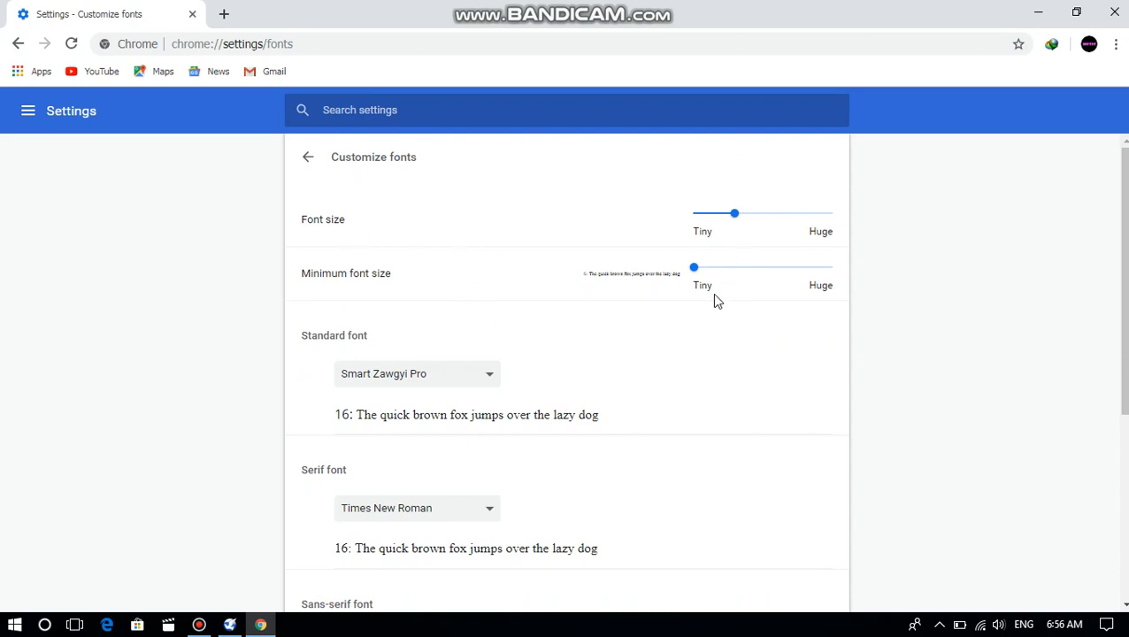
mouse_move(740, 228)
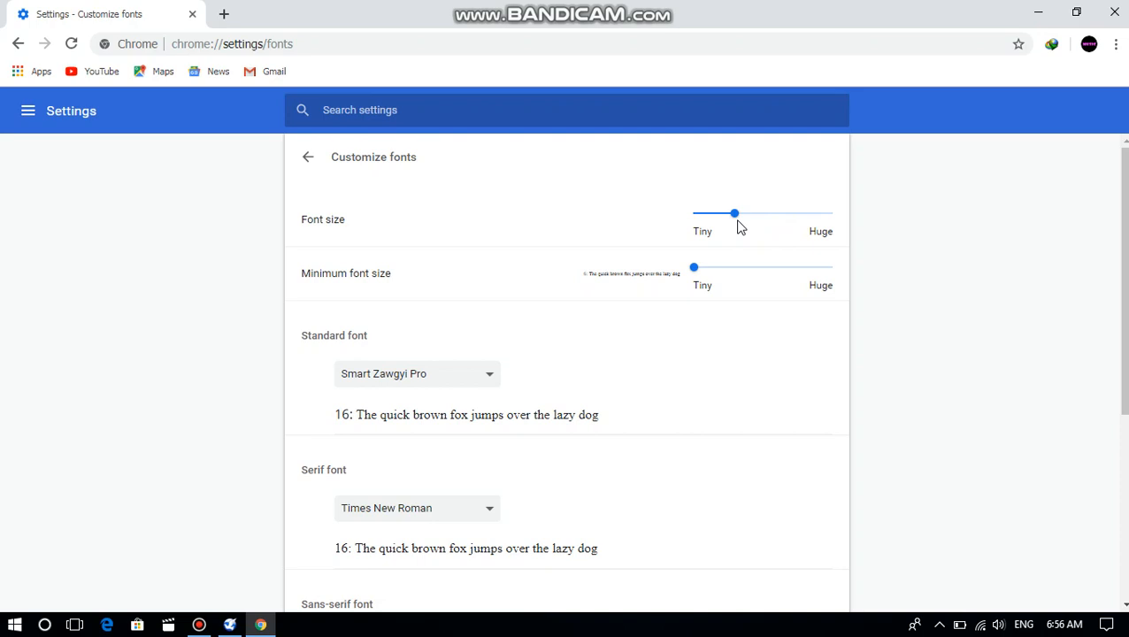
mouse_move(741, 256)
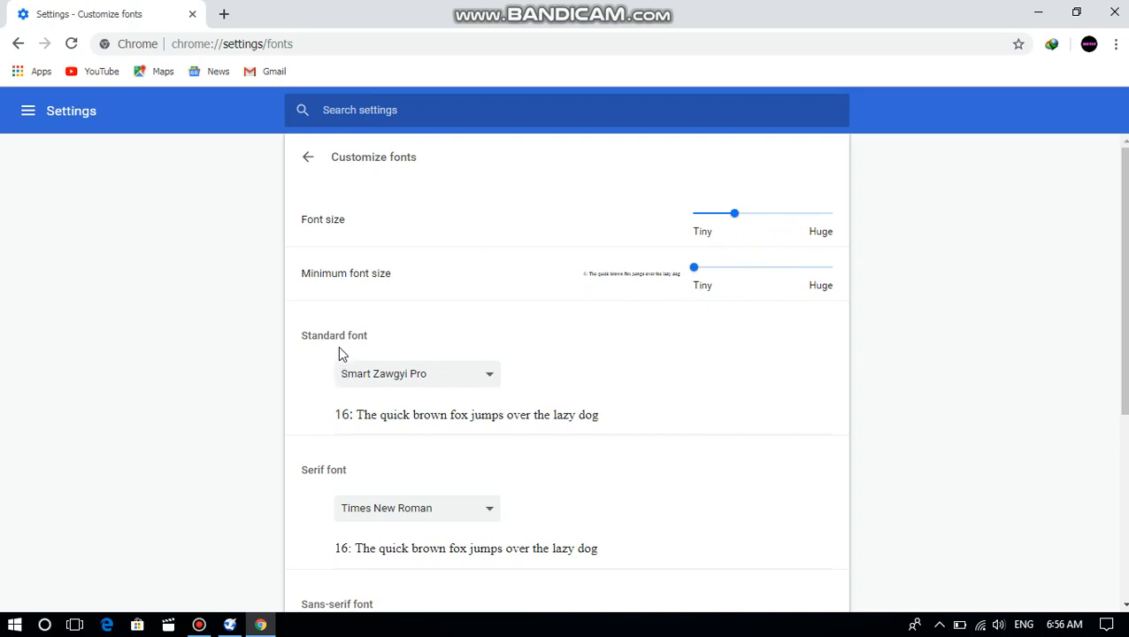
mouse_move(401, 389)
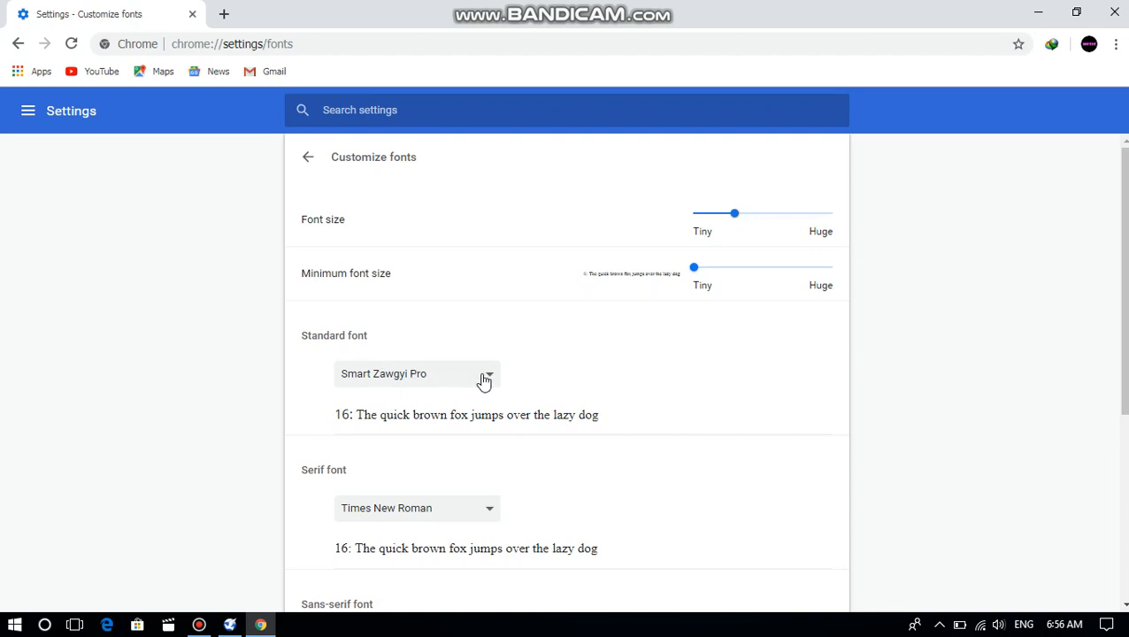
mouse_move(384, 389)
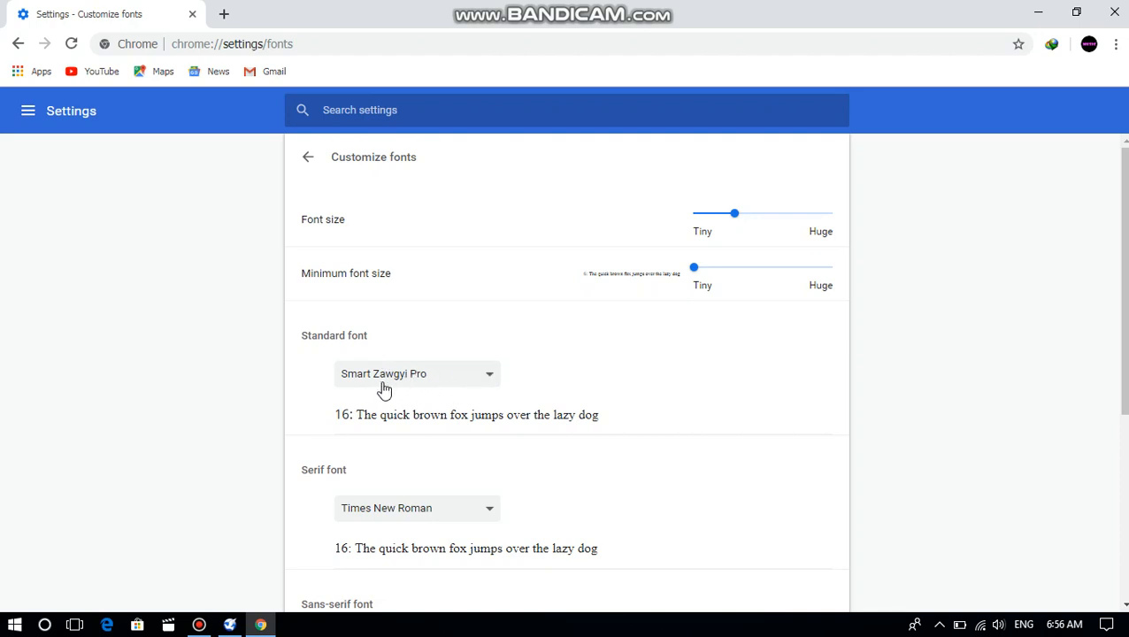
mouse_move(490, 376)
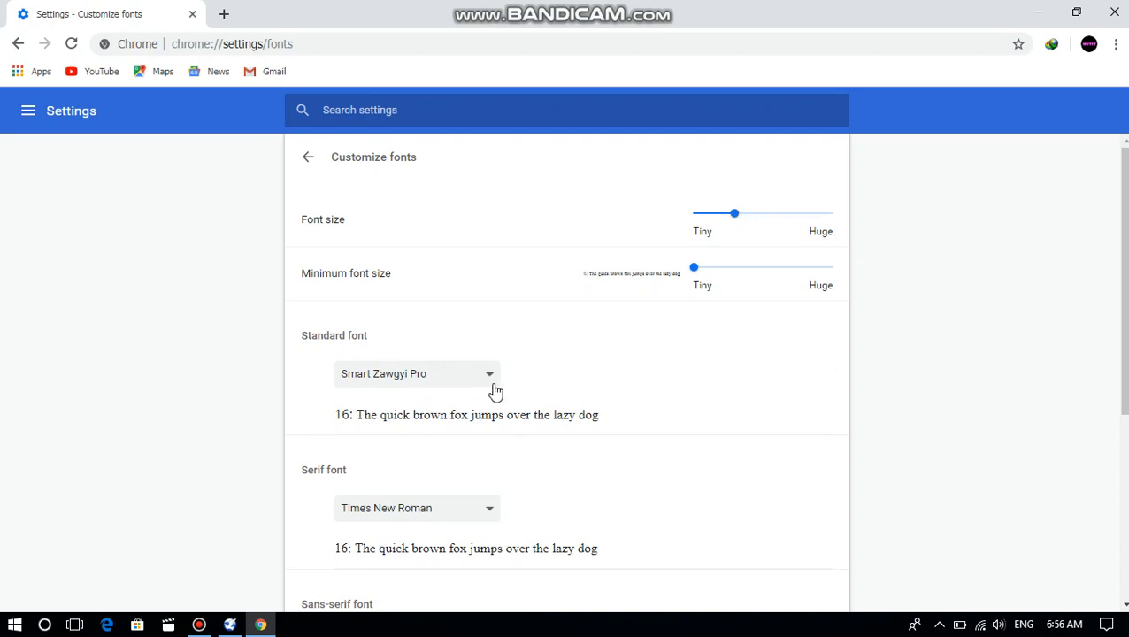
mouse_move(454, 386)
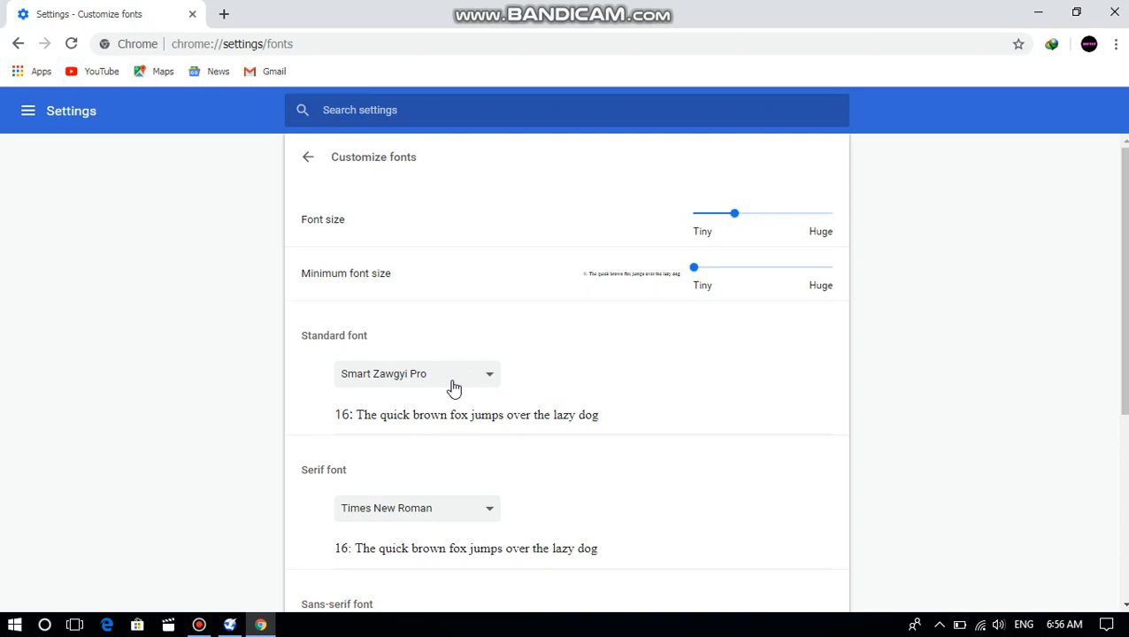
mouse_move(486, 387)
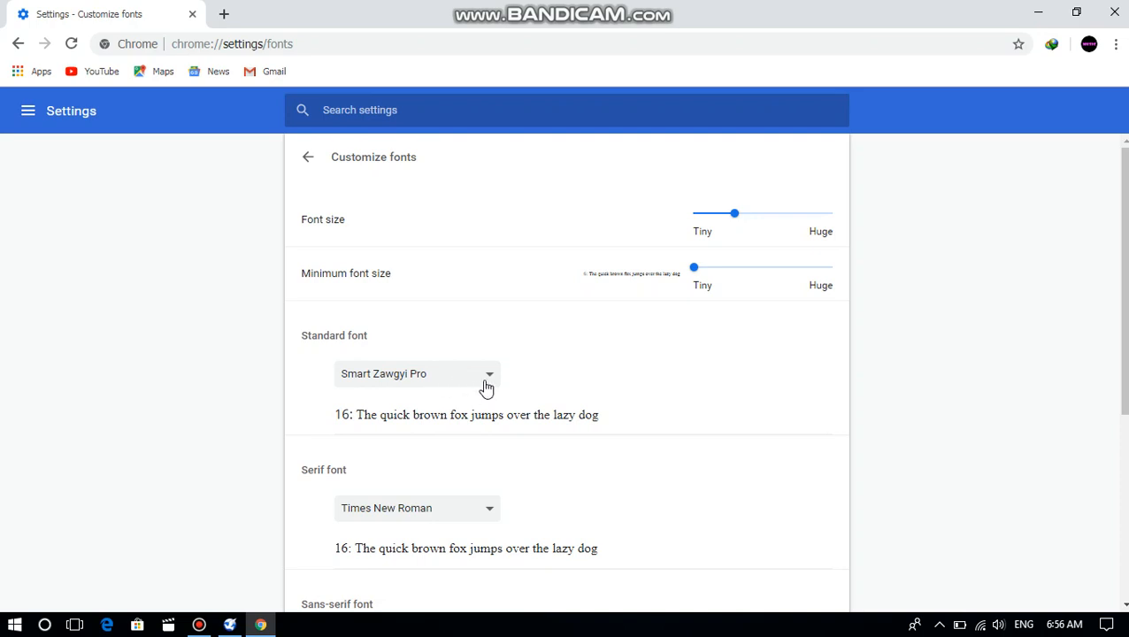
click(416, 373)
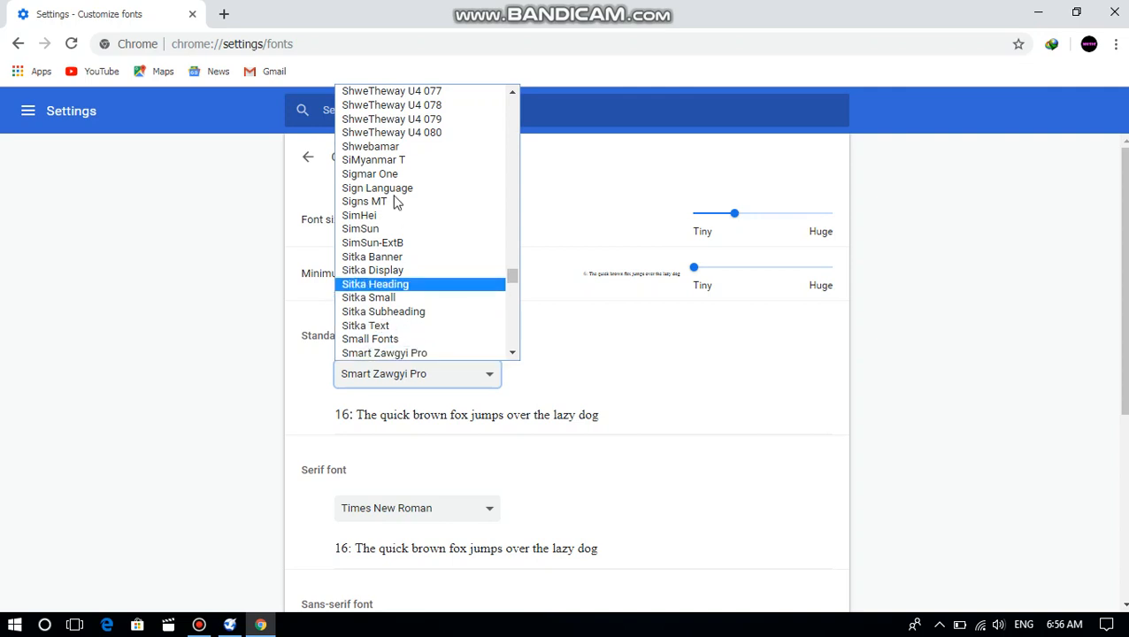
mouse_move(403, 151)
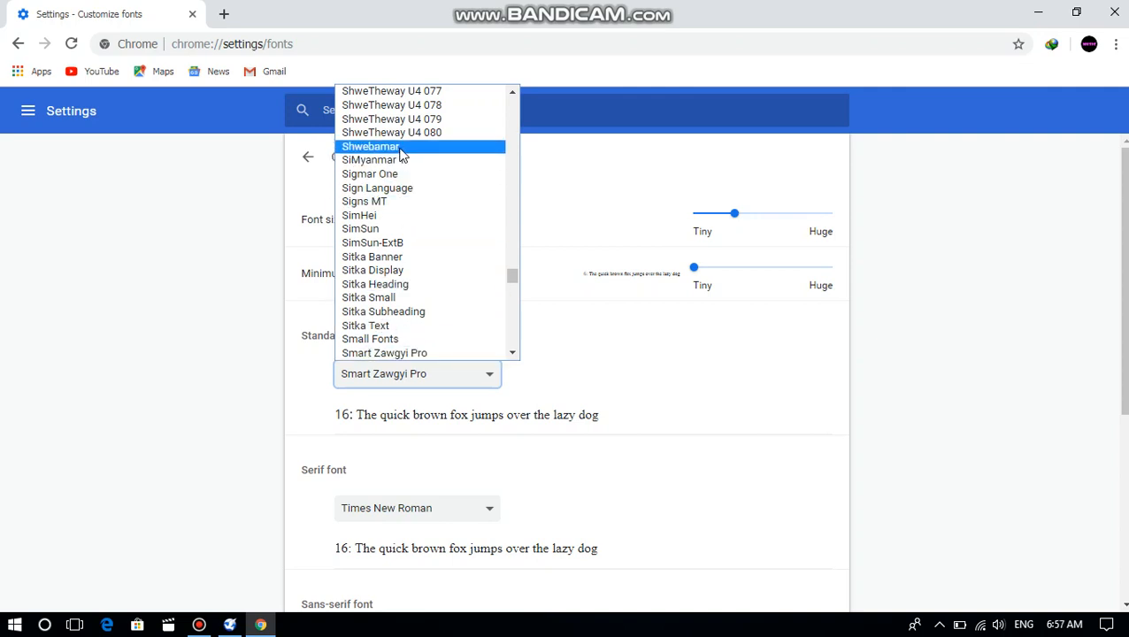
mouse_move(434, 353)
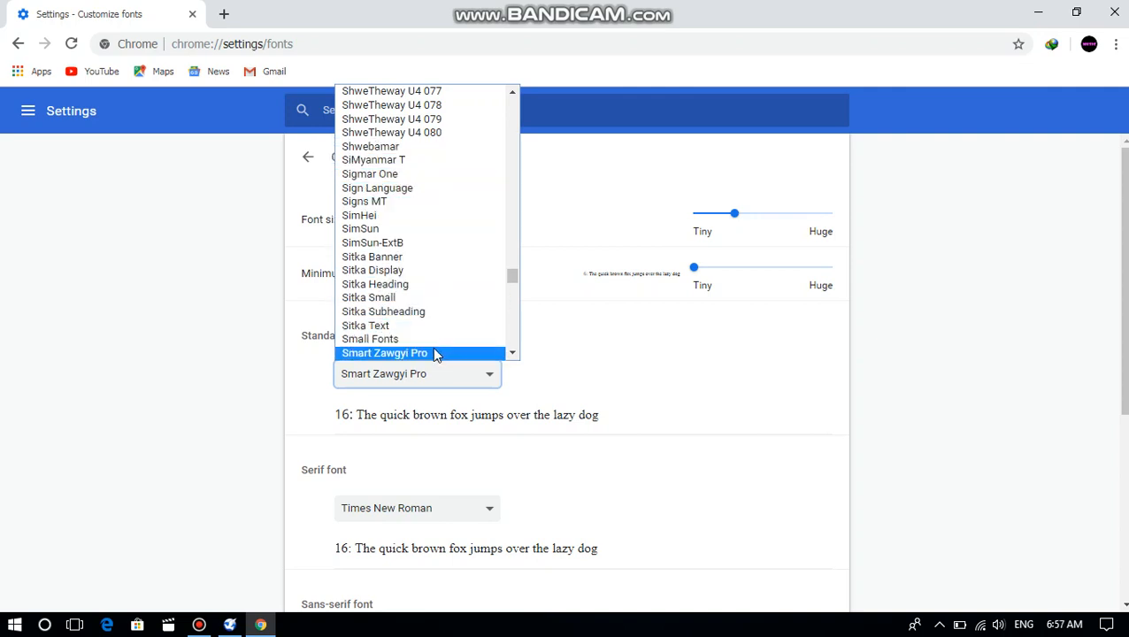
mouse_move(424, 354)
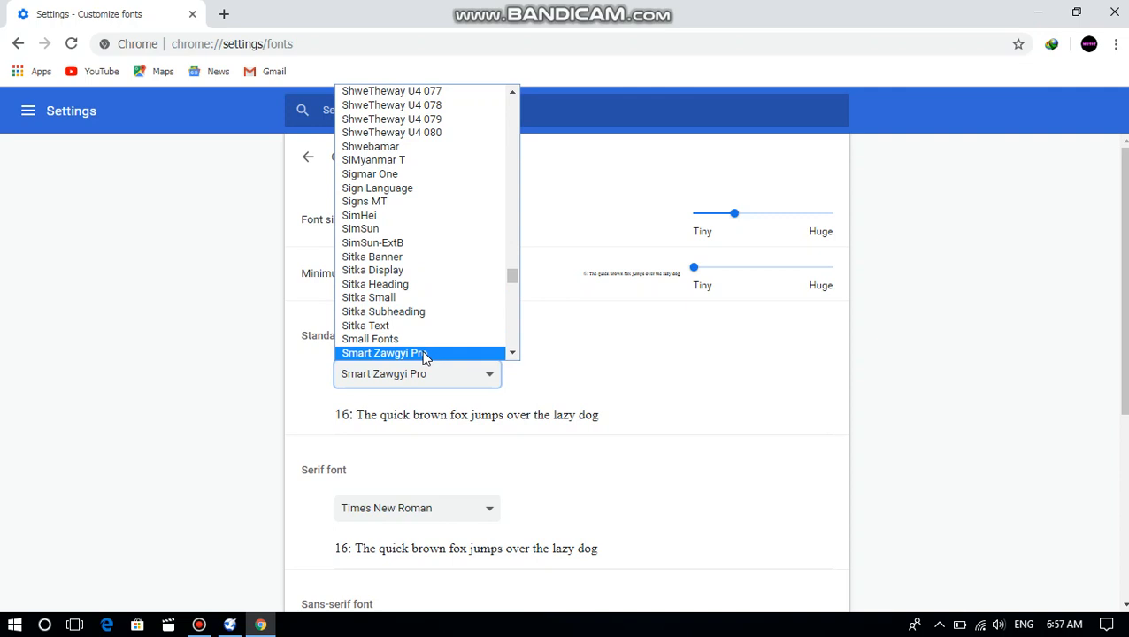
click(383, 353)
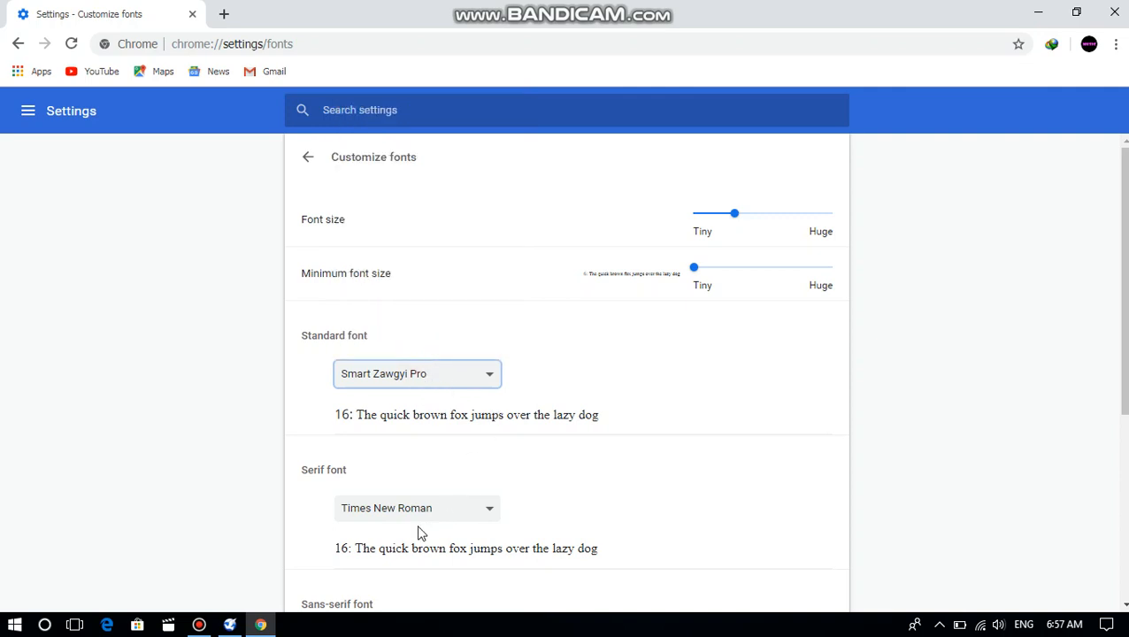
scroll(down, 3)
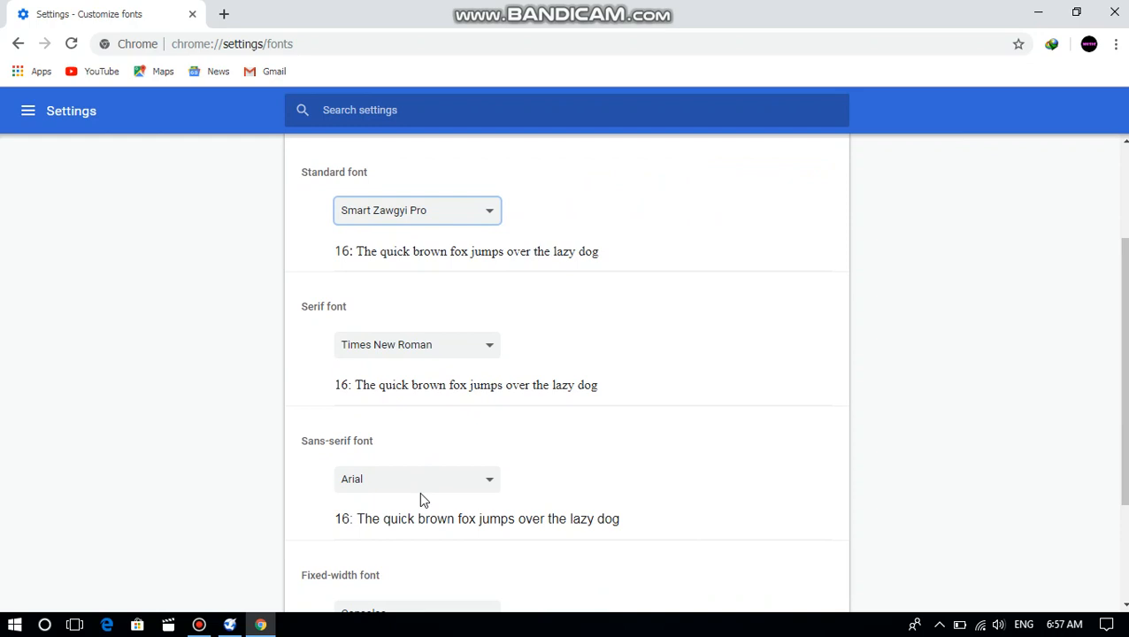
scroll(down, 3)
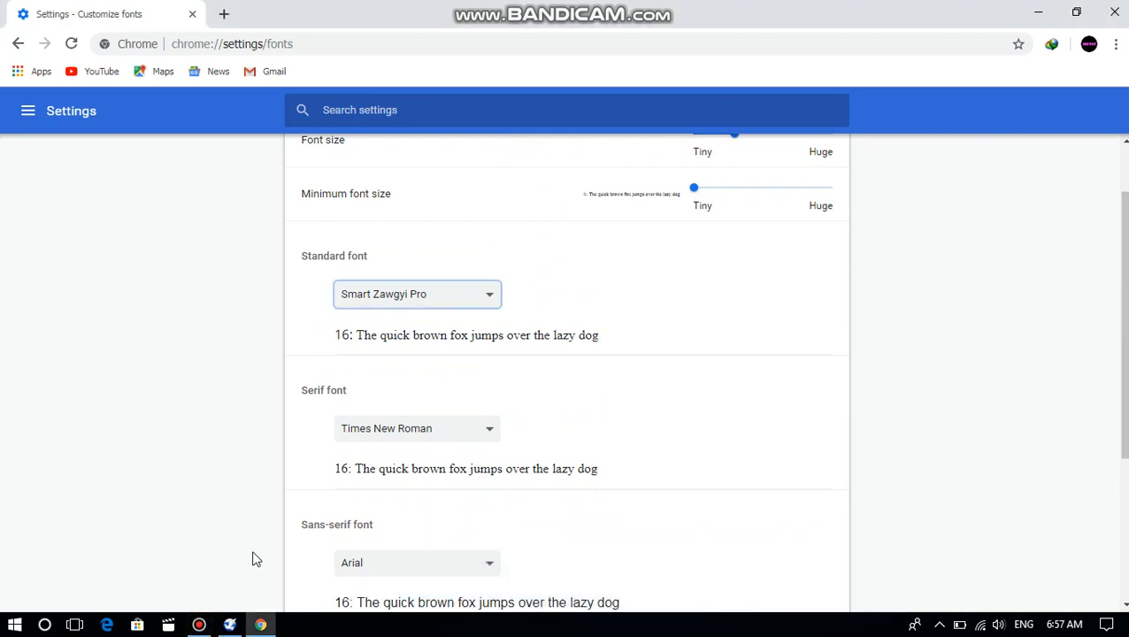
scroll(down, 3)
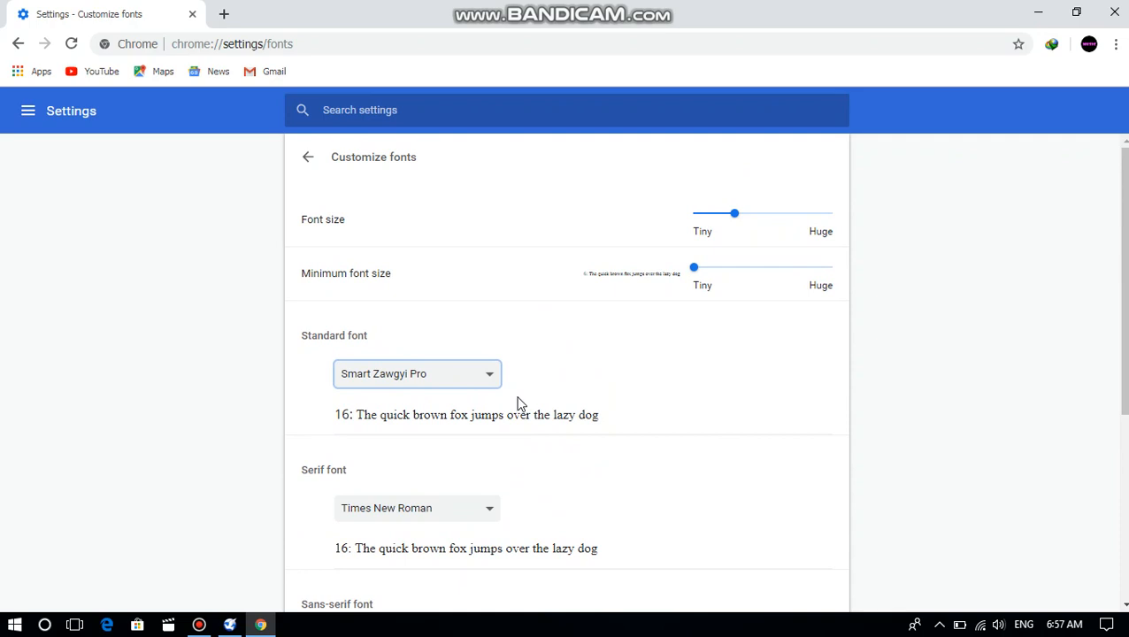
scroll(down, 3)
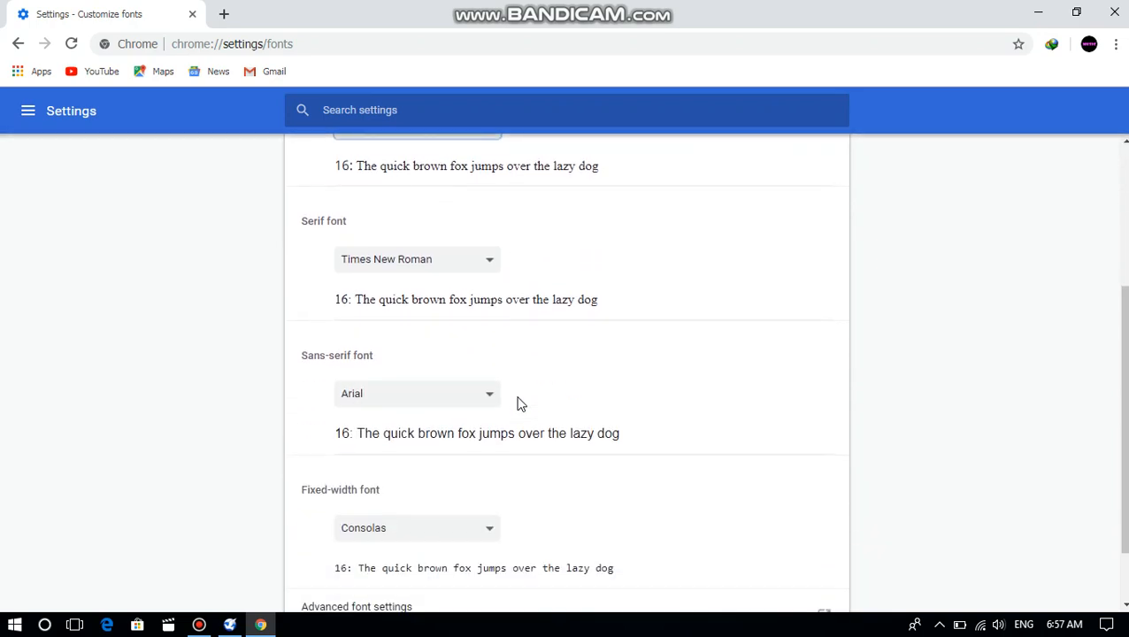
scroll(down, 3)
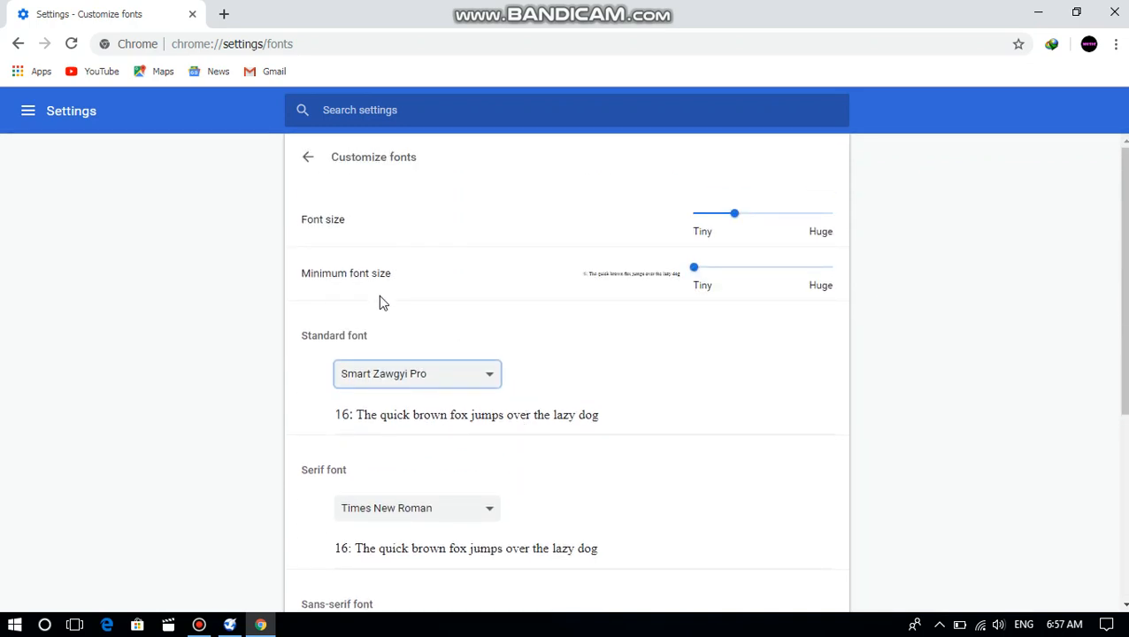
mouse_move(786, 289)
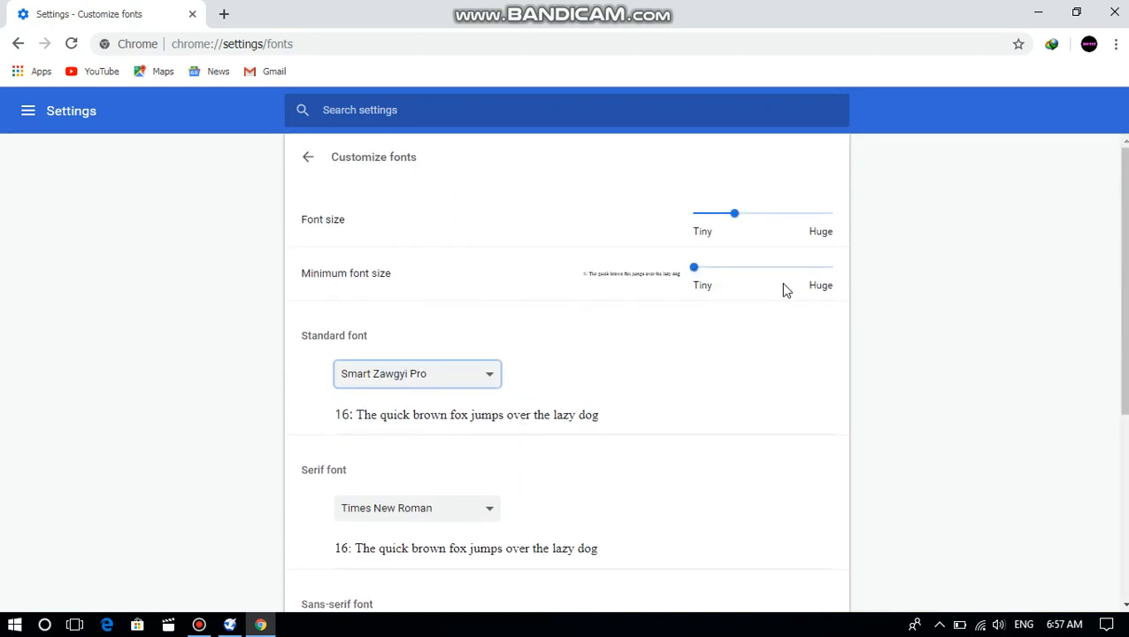
mouse_move(566, 489)
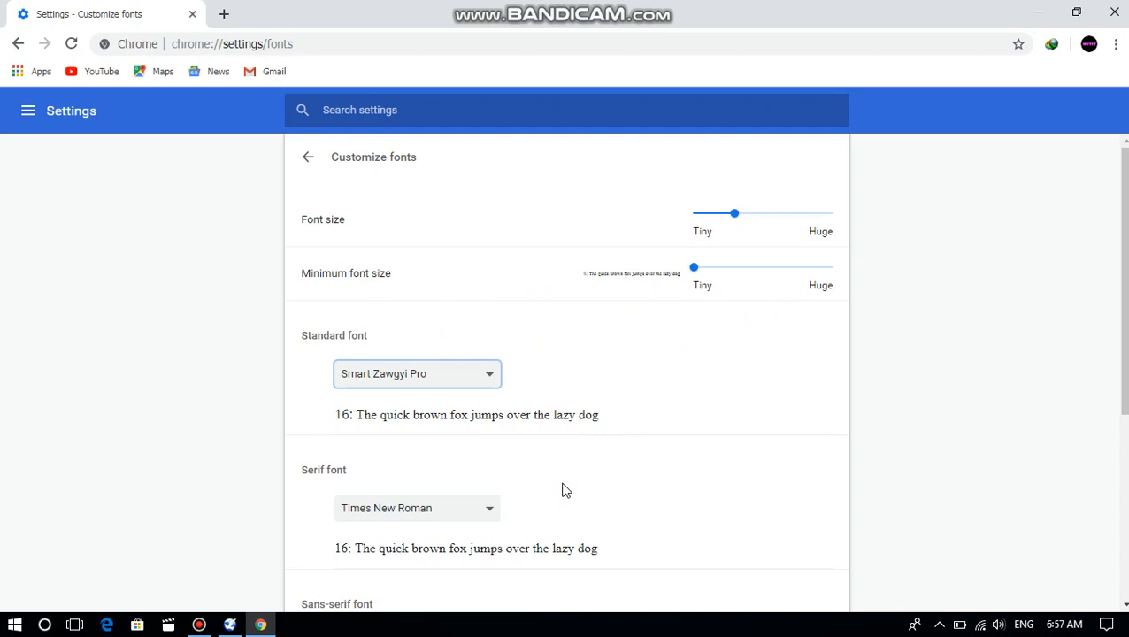
scroll(down, 3)
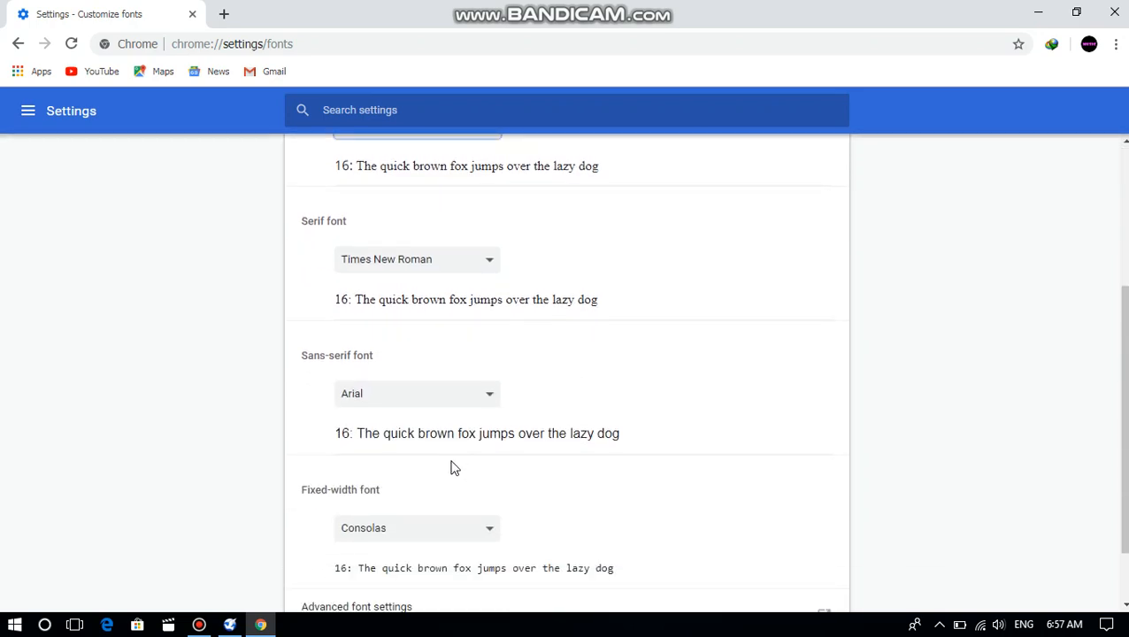
scroll(up, 3)
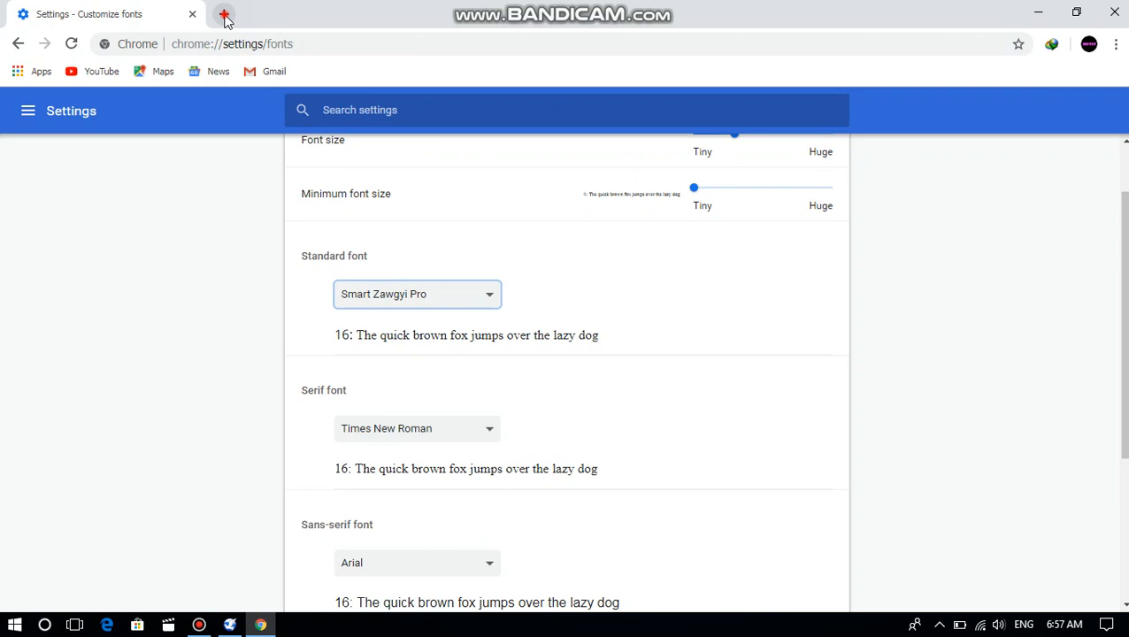
click(224, 14)
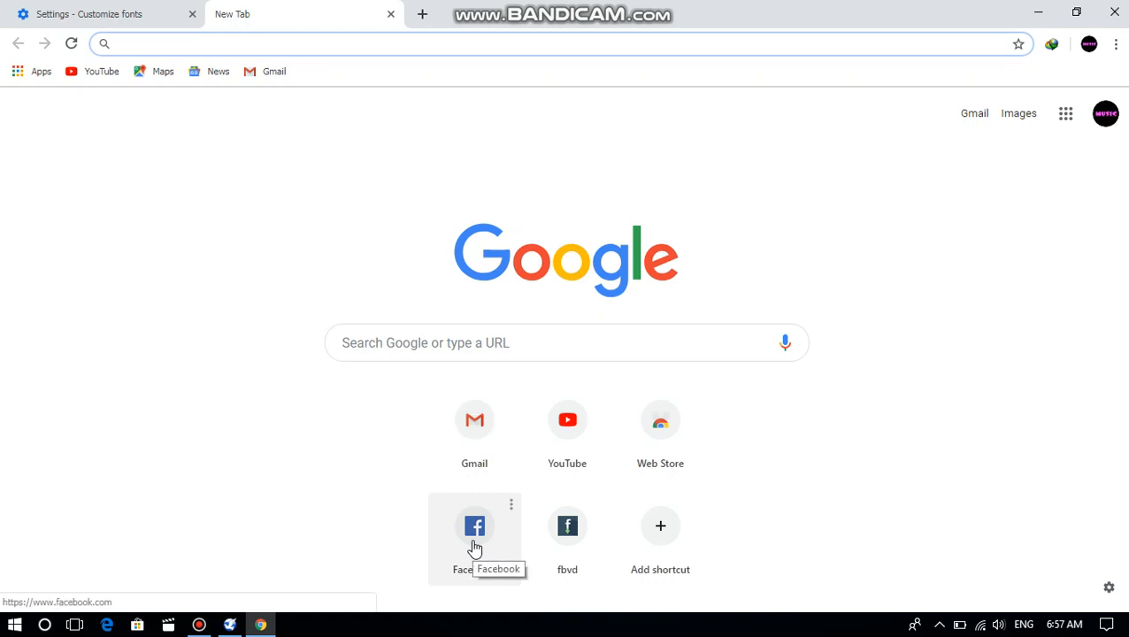
click(474, 526)
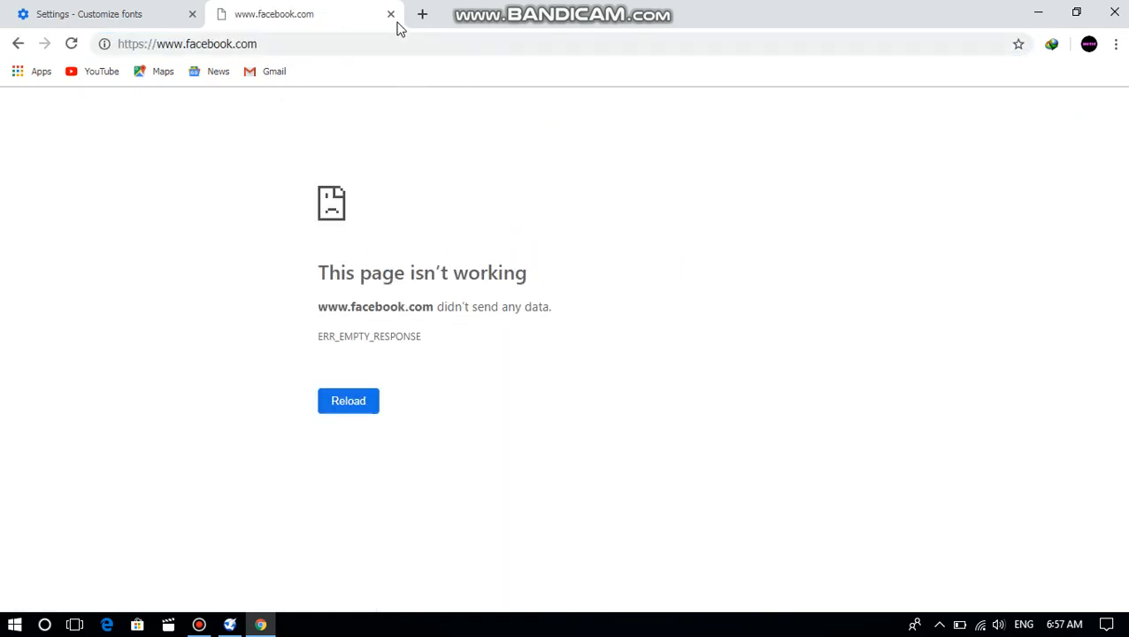
click(388, 14)
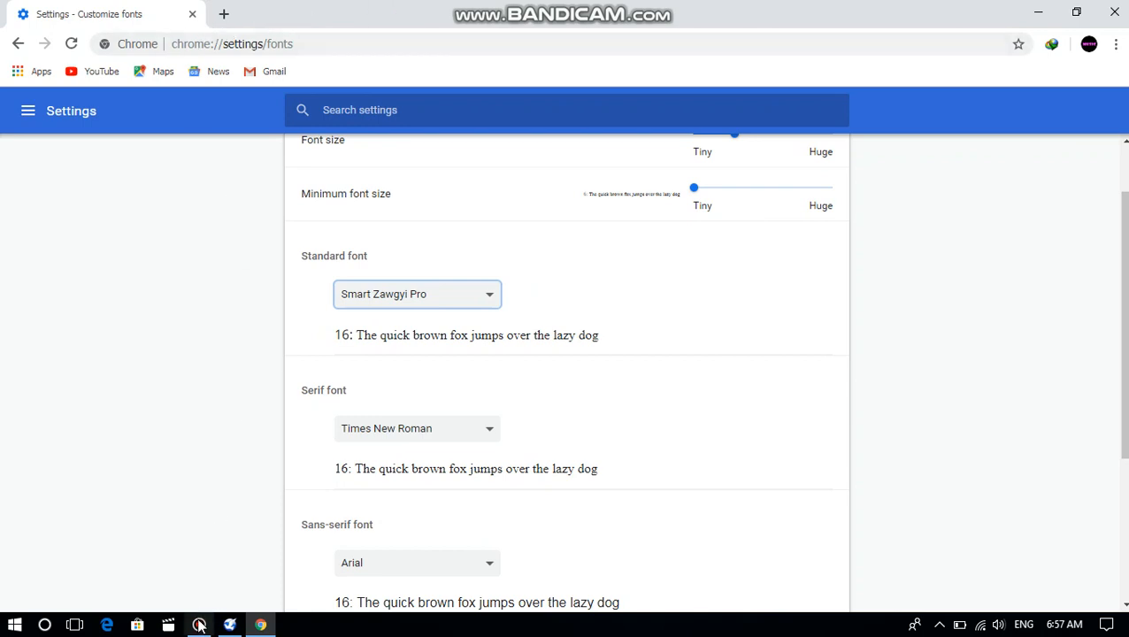
Bring up the Bandicam recorder window from the taskbar
click(198, 626)
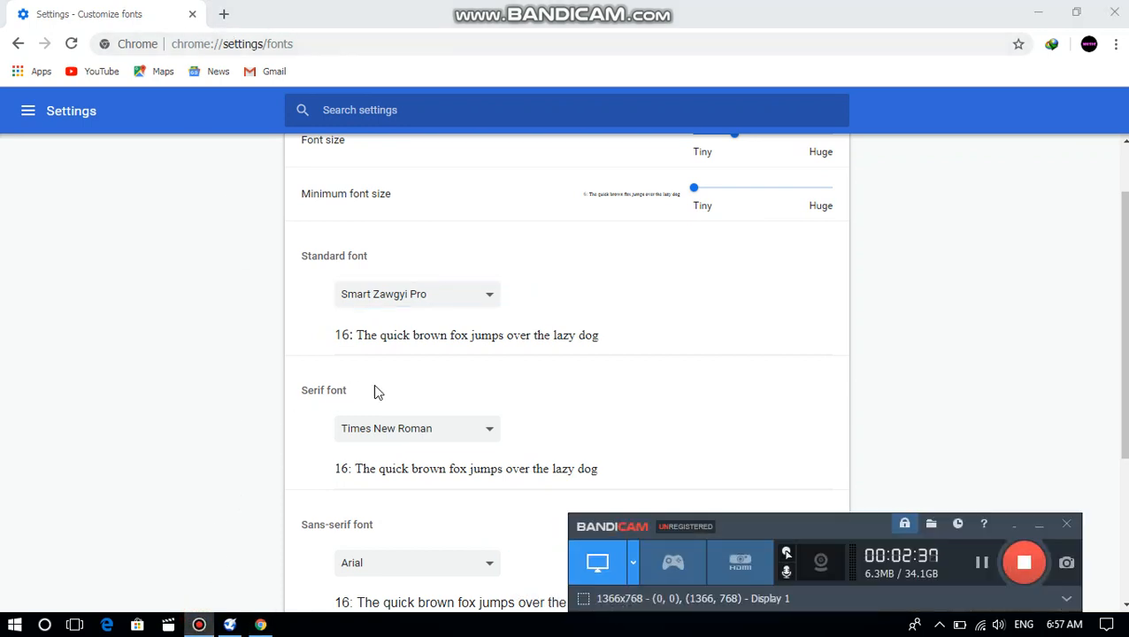
mouse_move(929, 316)
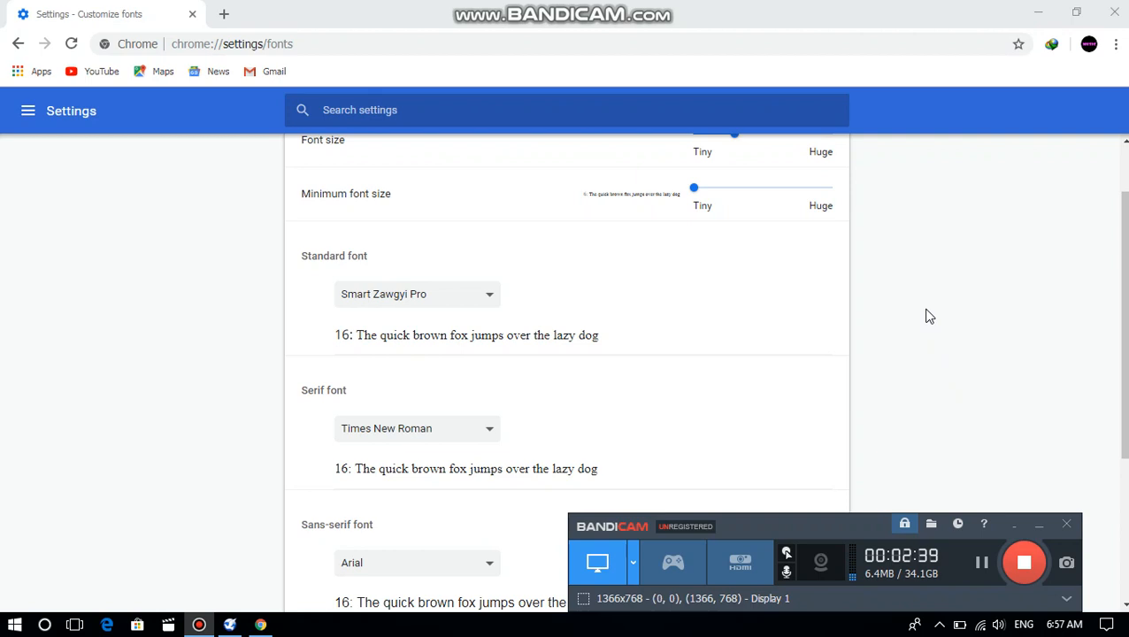
mouse_move(923, 308)
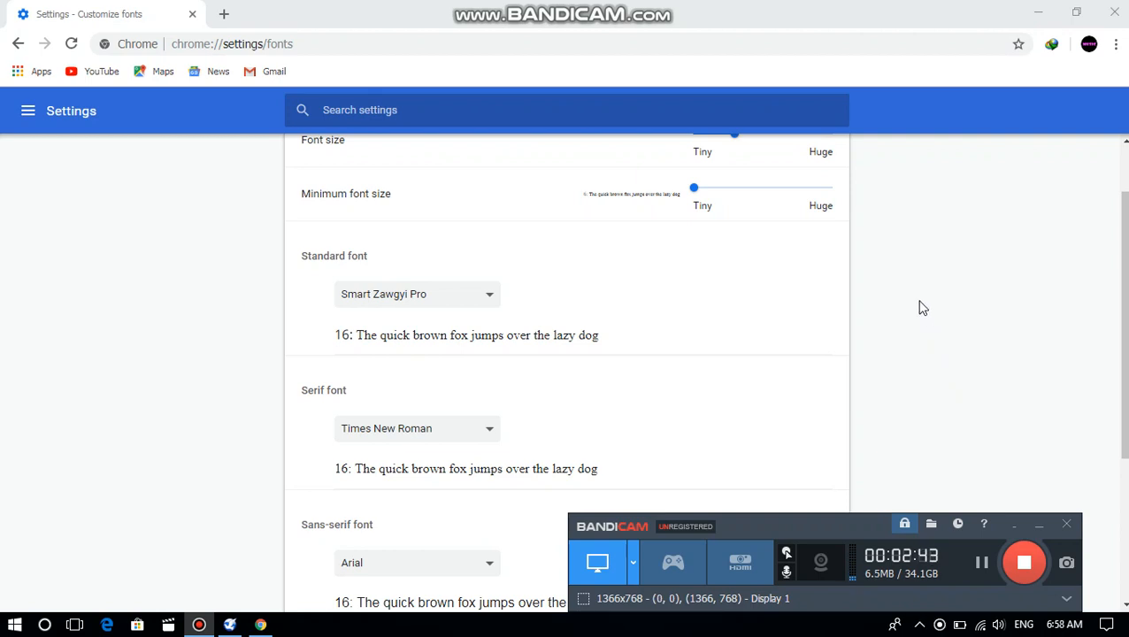
mouse_move(926, 334)
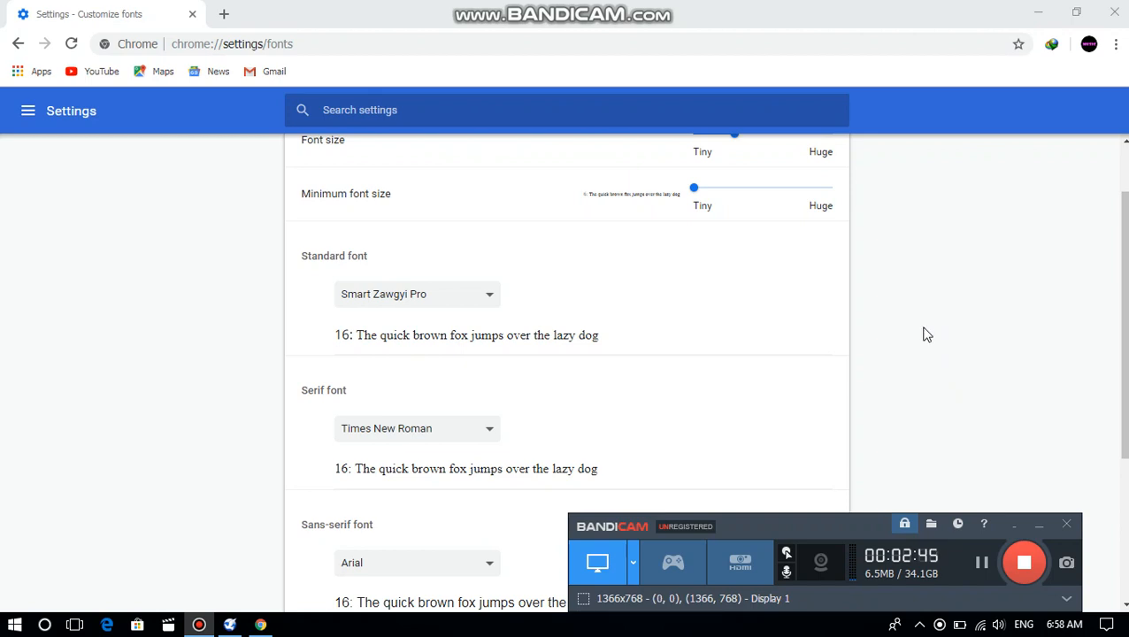
mouse_move(998, 472)
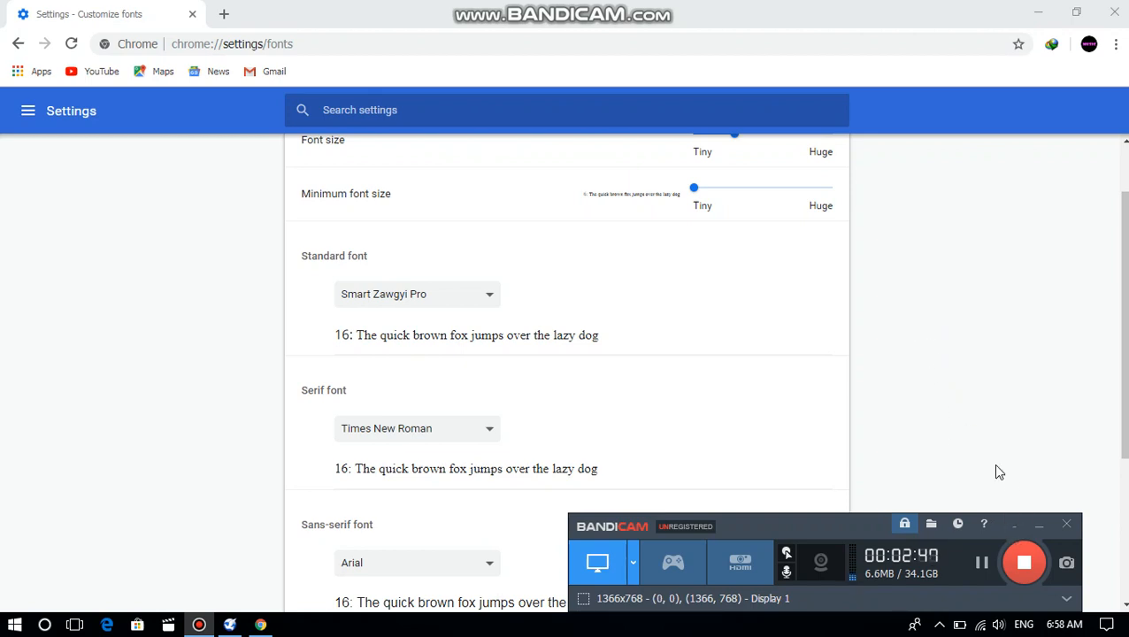